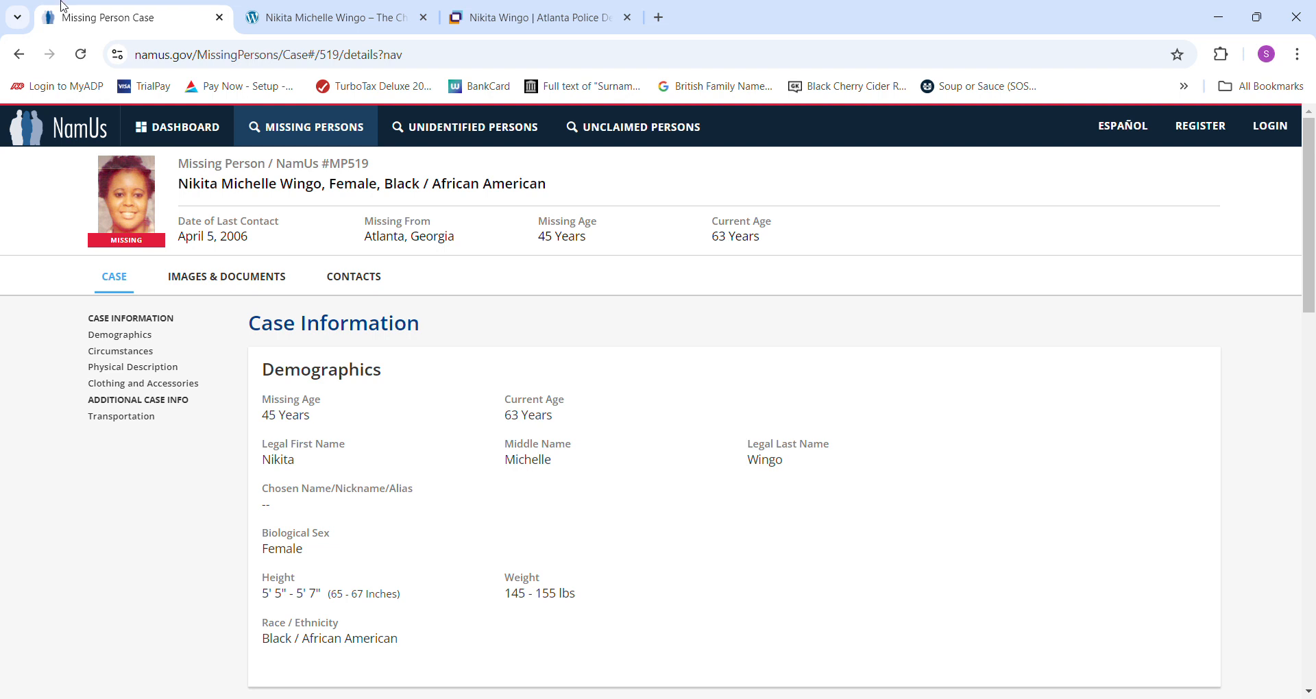
mouse_move(201, 213)
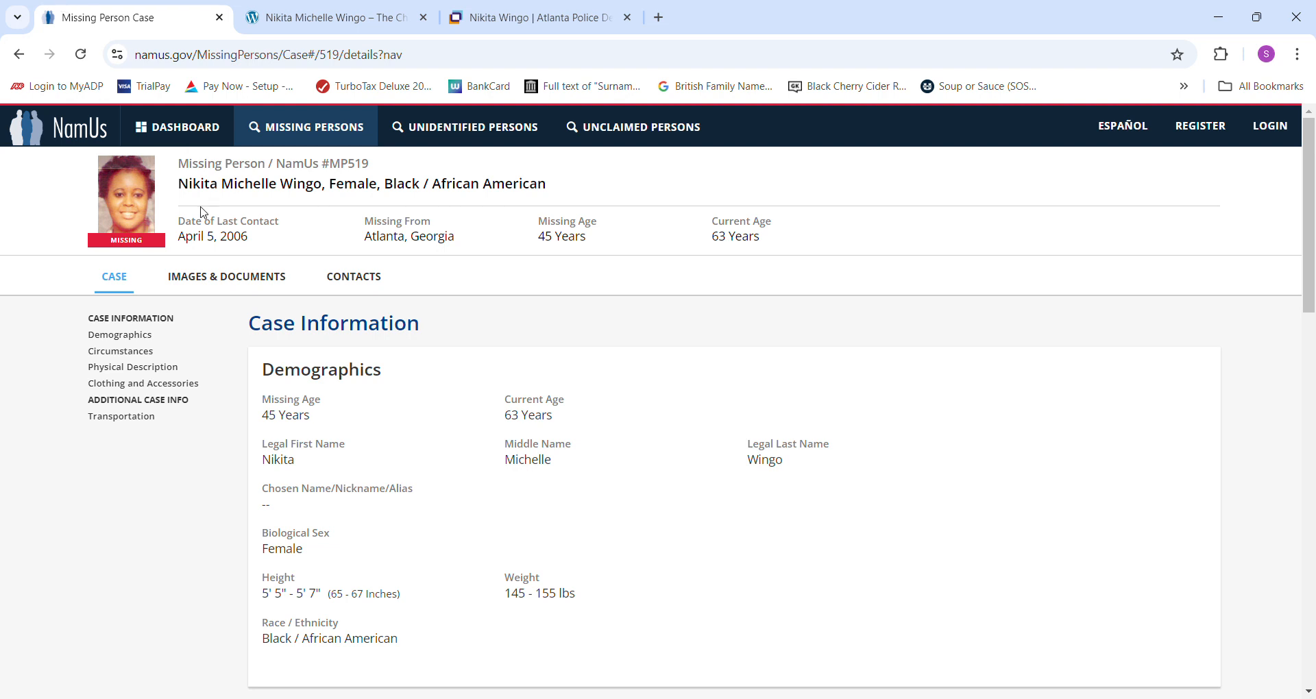
mouse_move(921, 360)
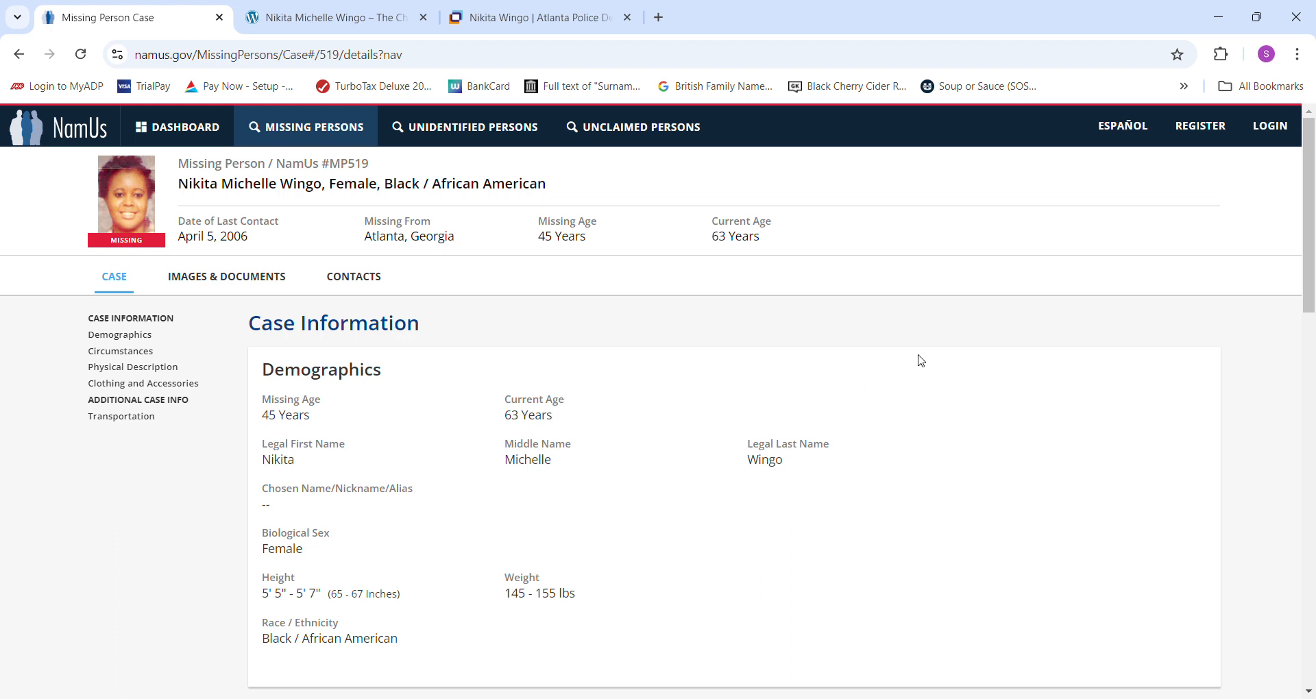
mouse_move(903, 306)
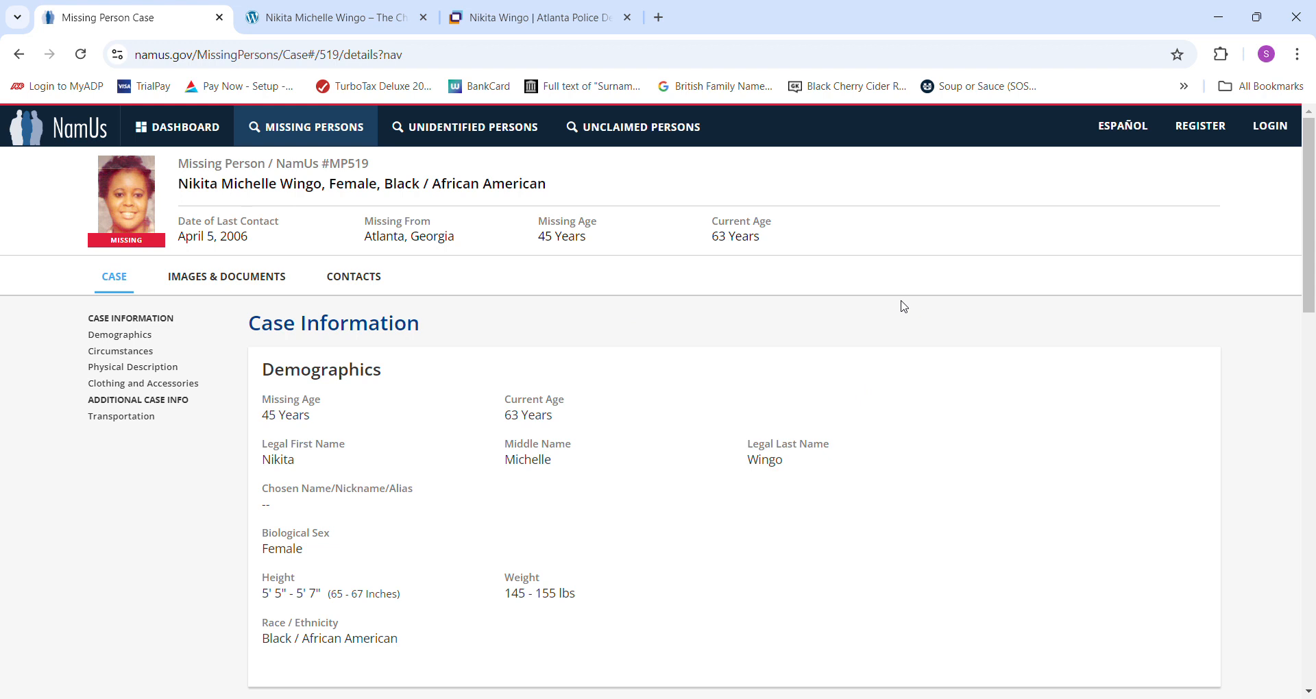
mouse_move(1209, 577)
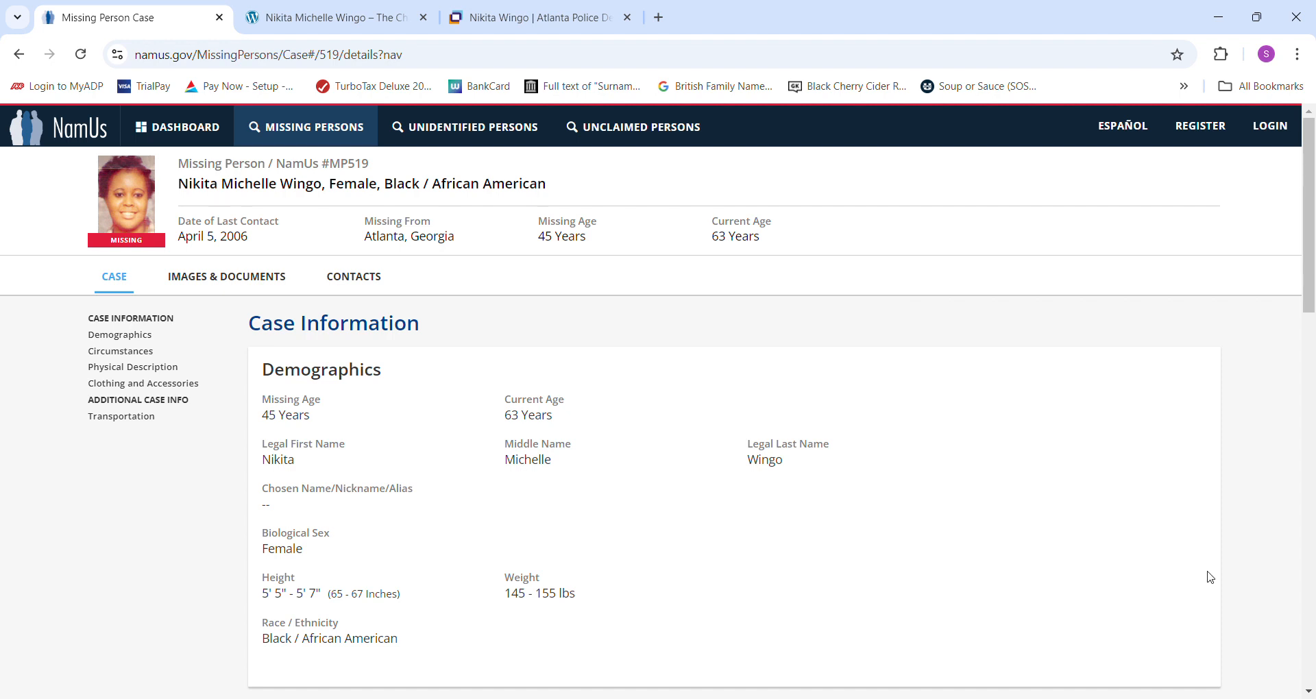
Step: Finish scrolling the current case page and bring up Nikita Michelle Wingo's Charley Project profile
scroll(down, 3)
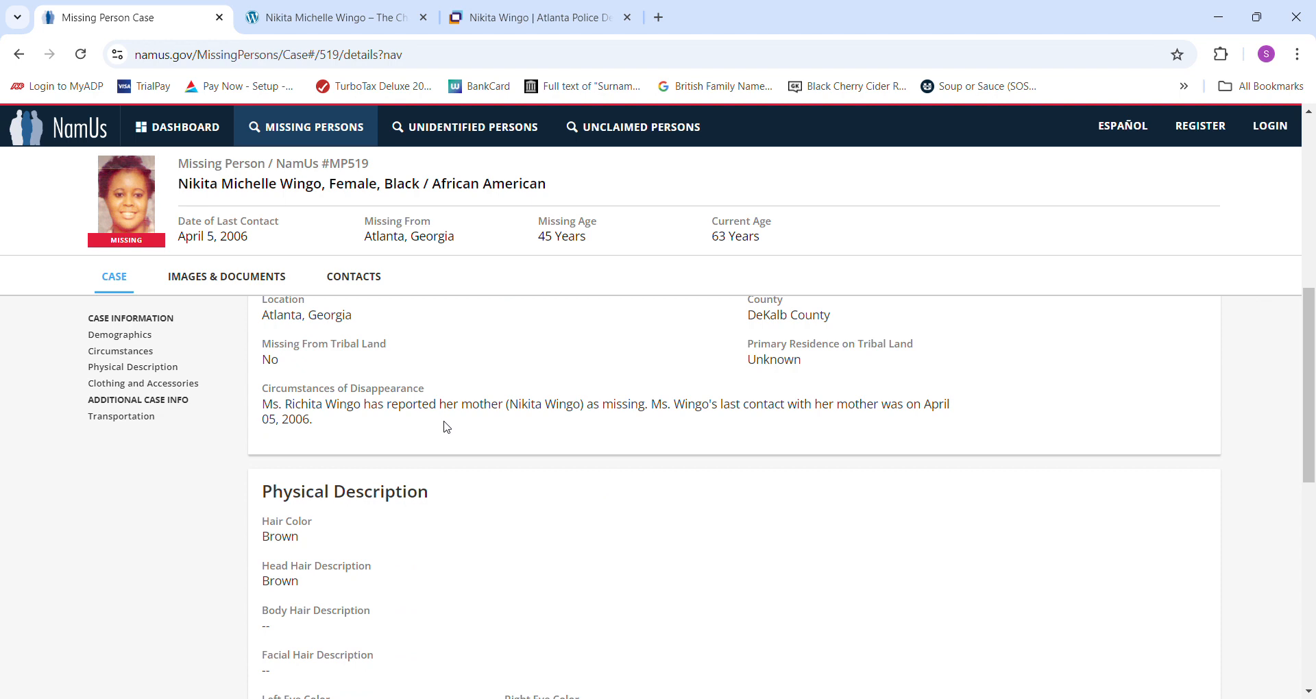
mouse_move(446, 426)
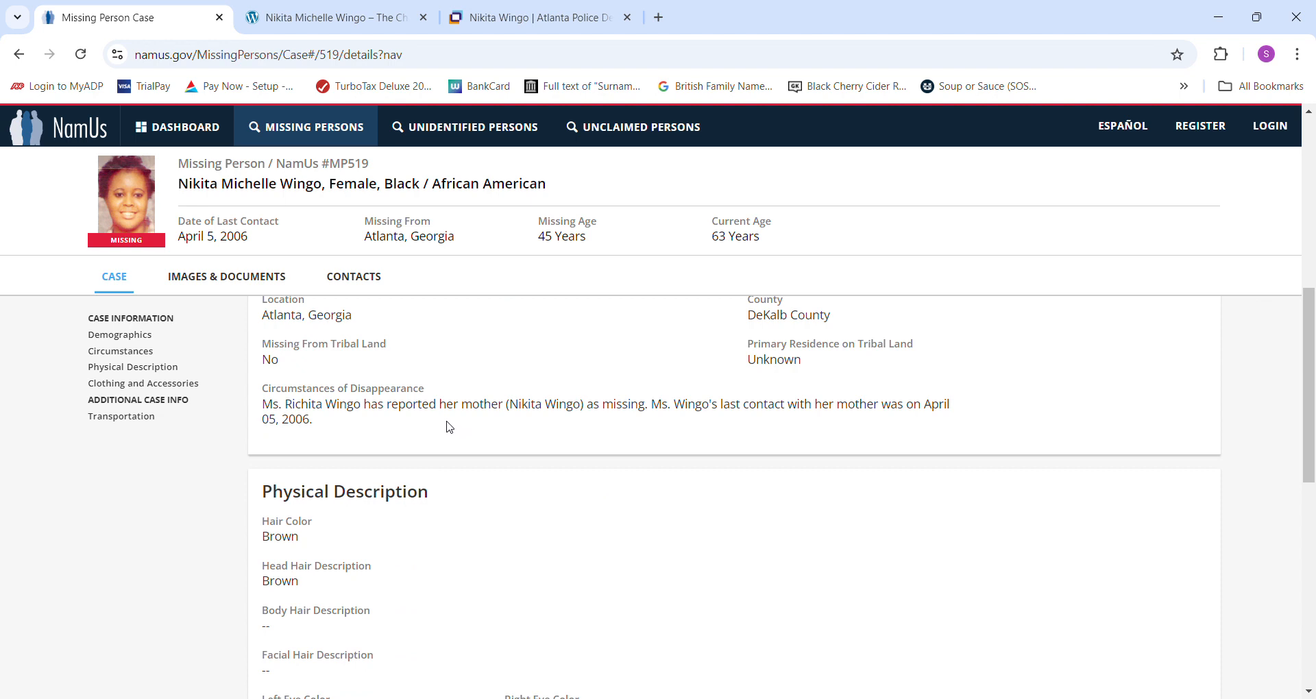
mouse_move(378, 420)
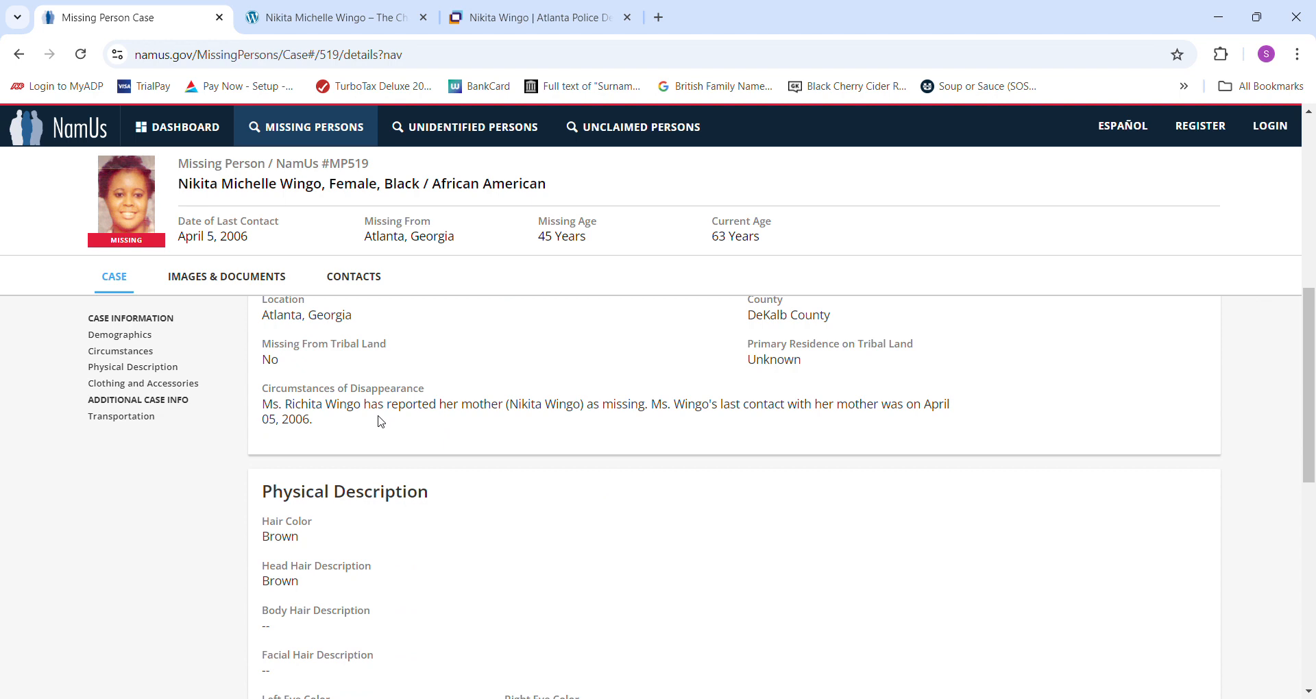
mouse_move(351, 417)
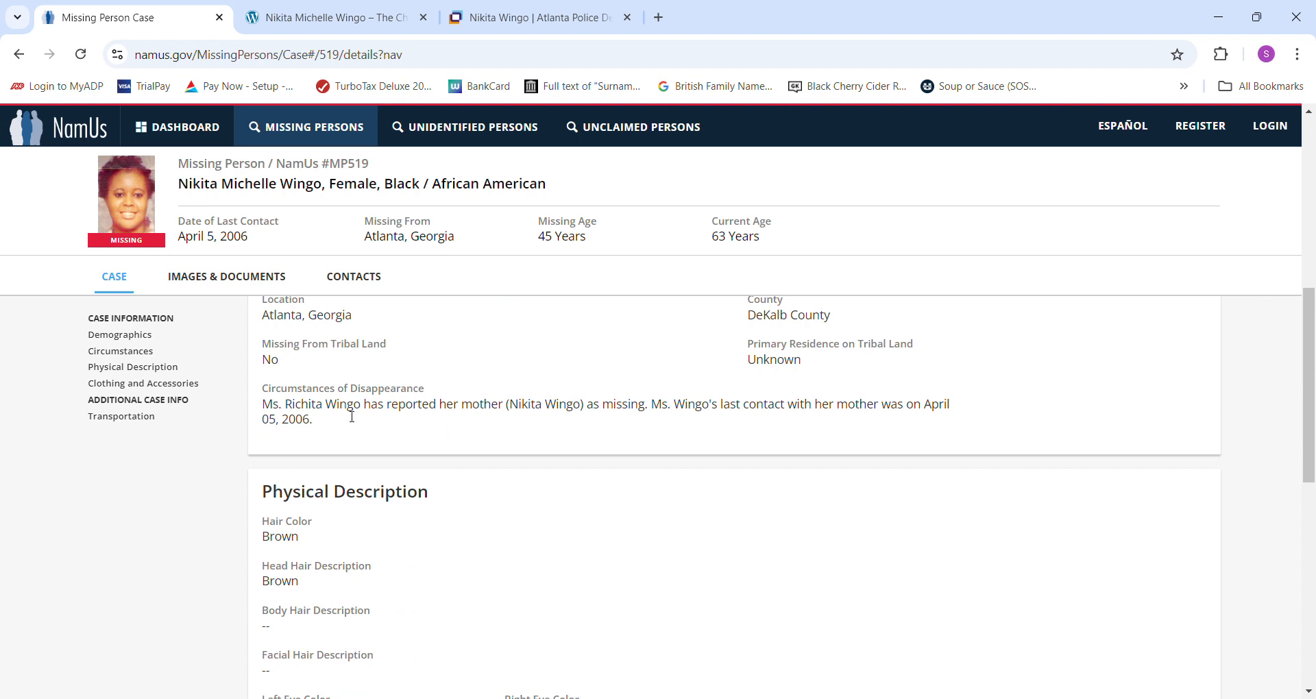
mouse_move(553, 413)
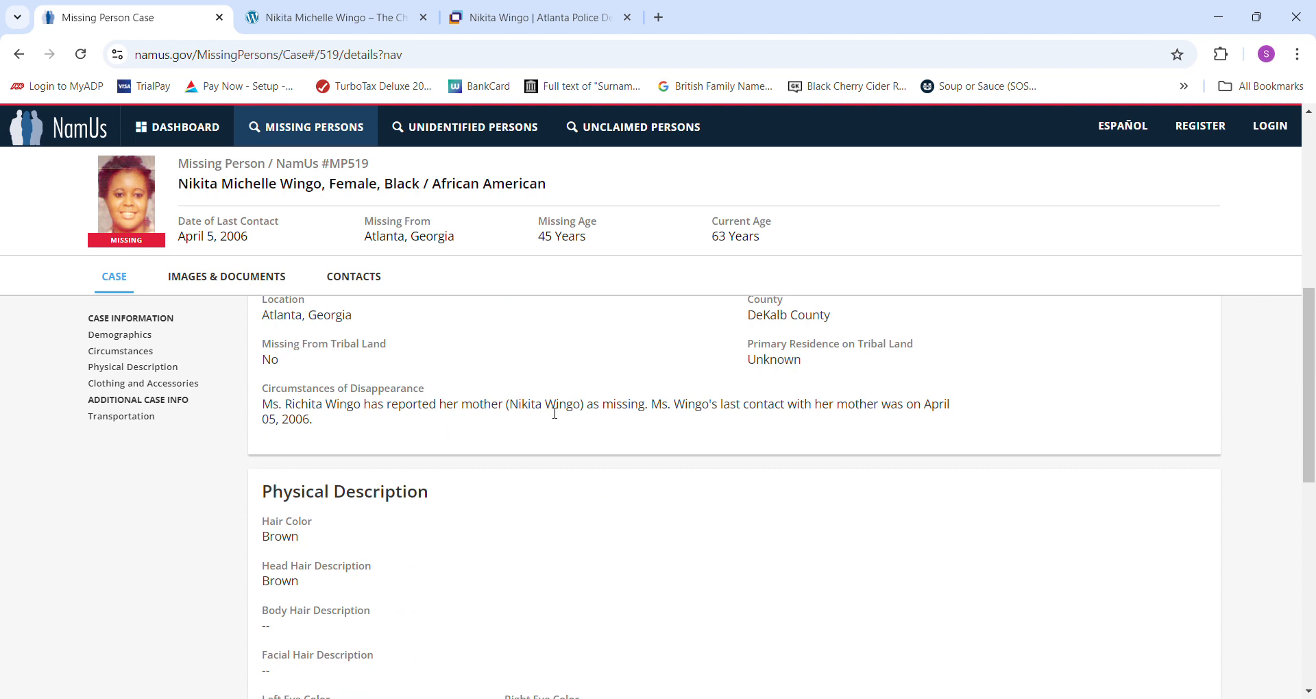
mouse_move(781, 419)
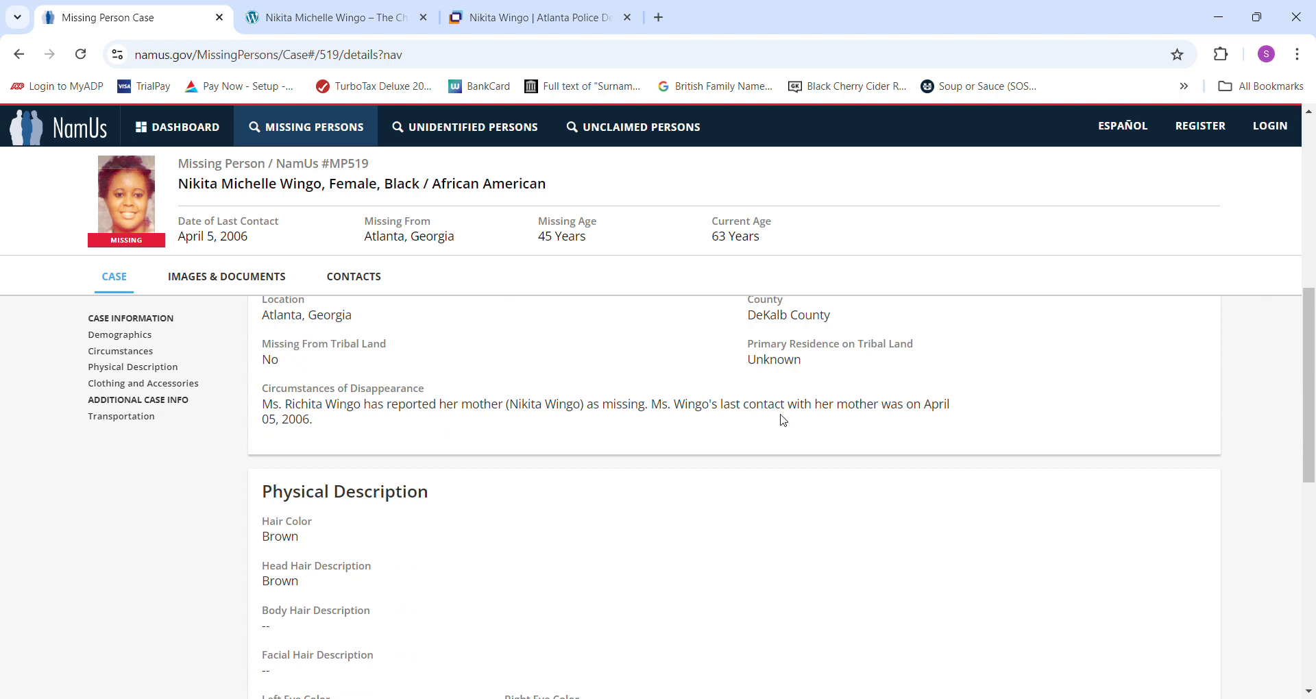
mouse_move(538, 486)
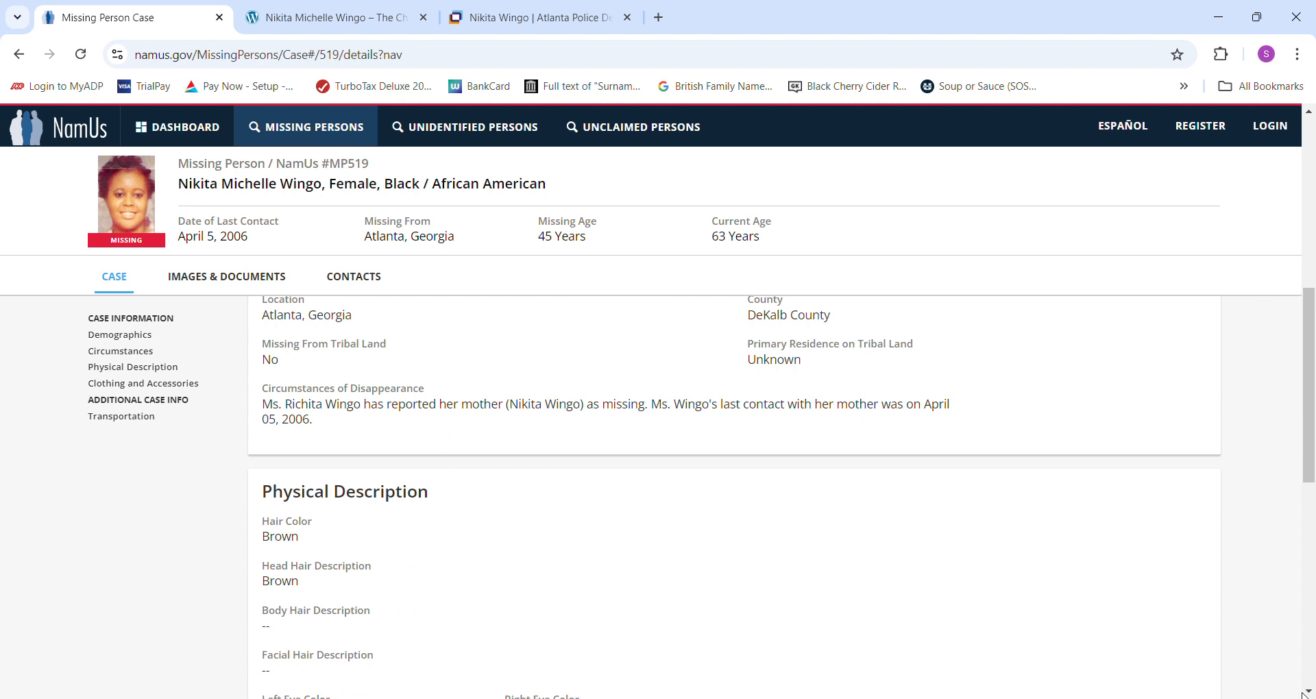
scroll(down, 3)
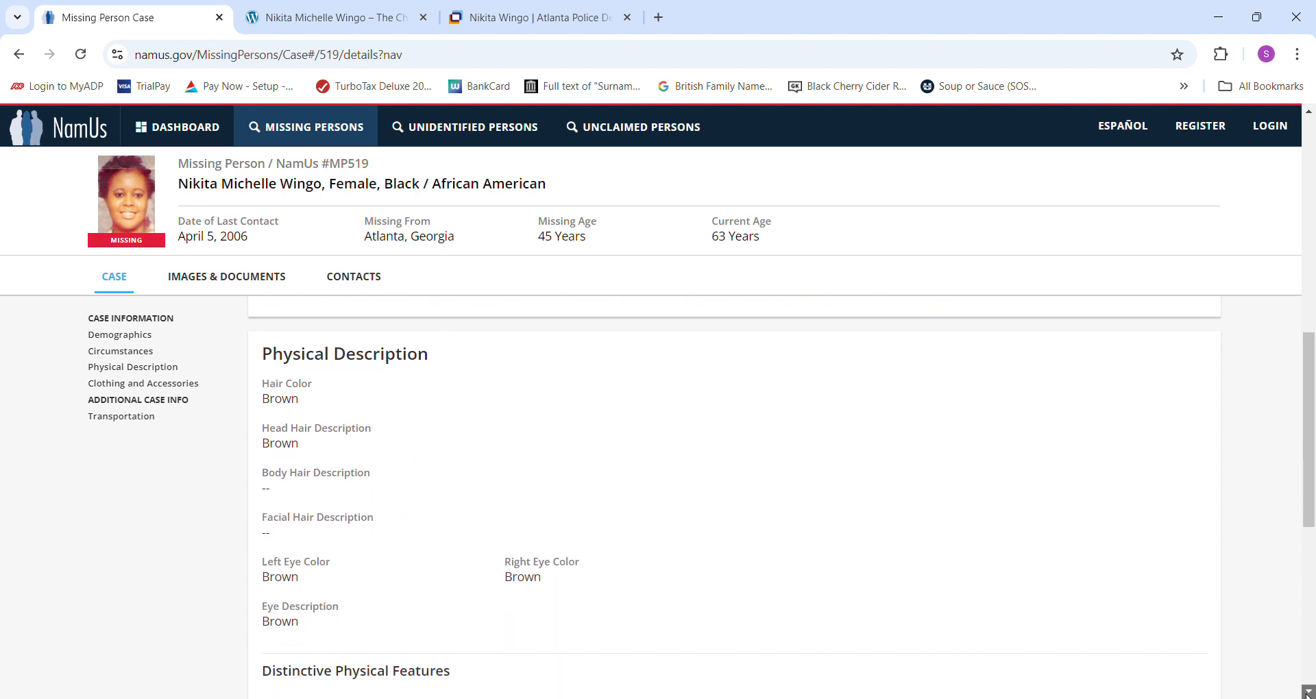
scroll(down, 3)
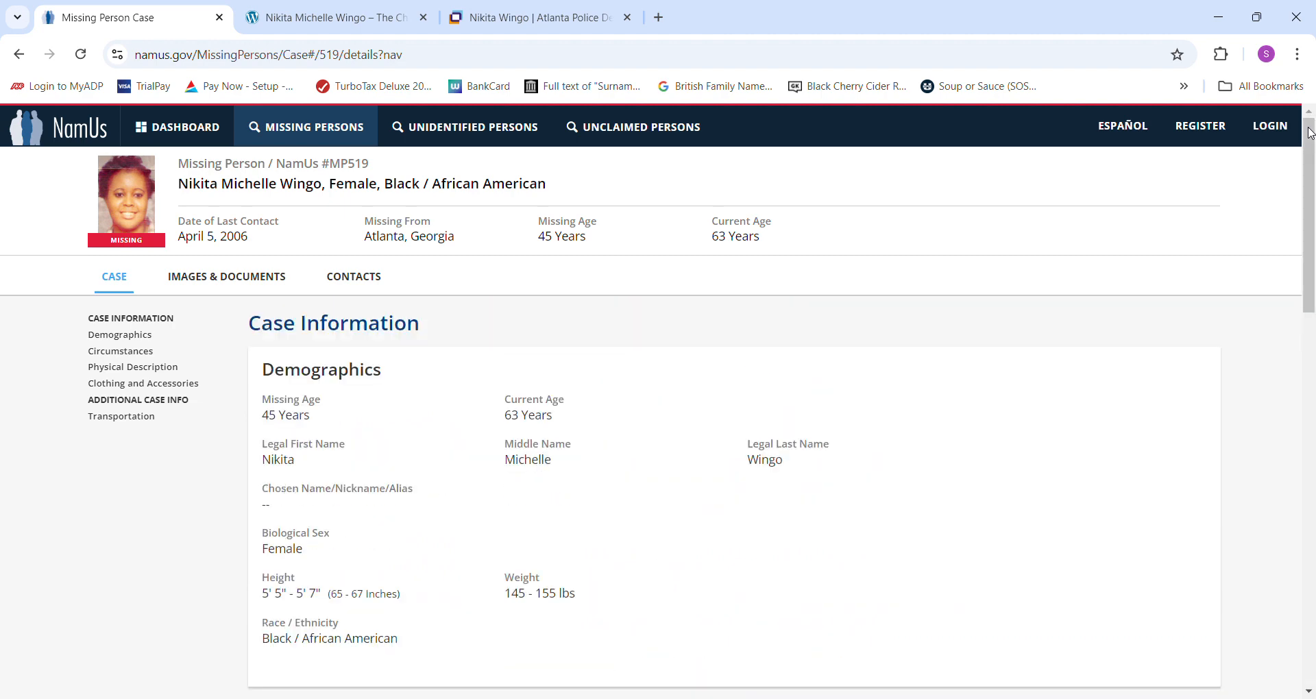
click(332, 17)
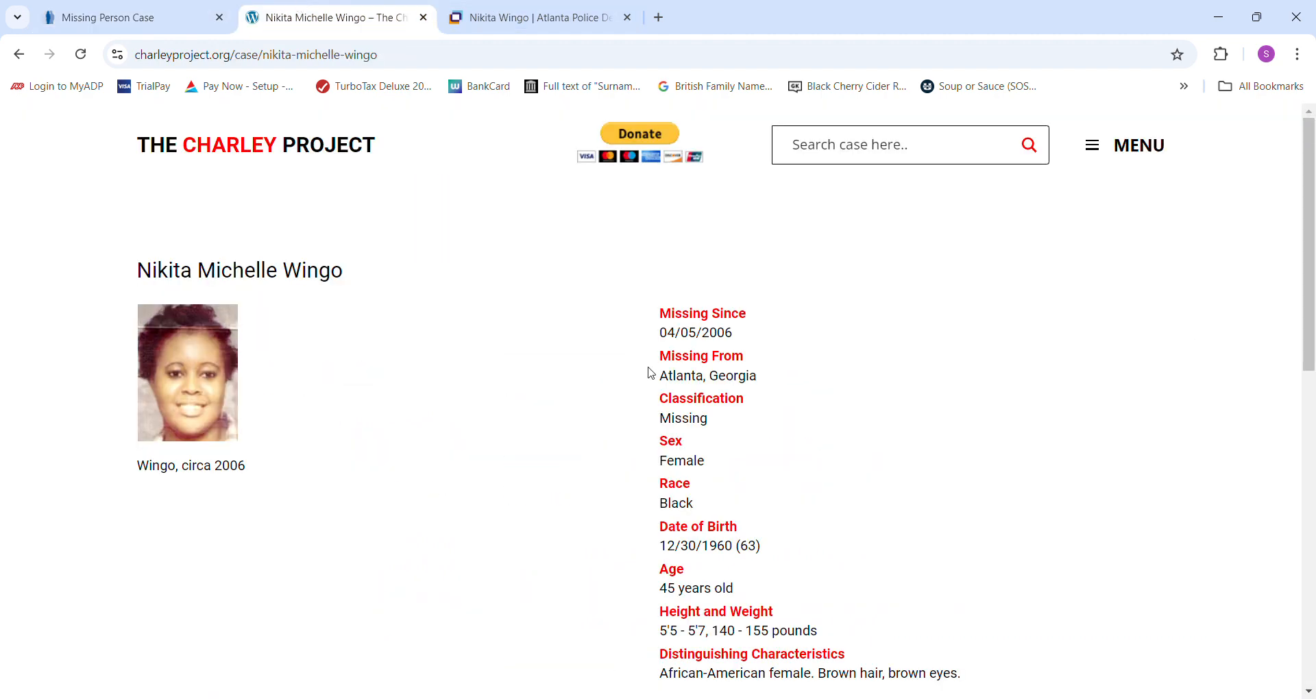
mouse_move(1127, 600)
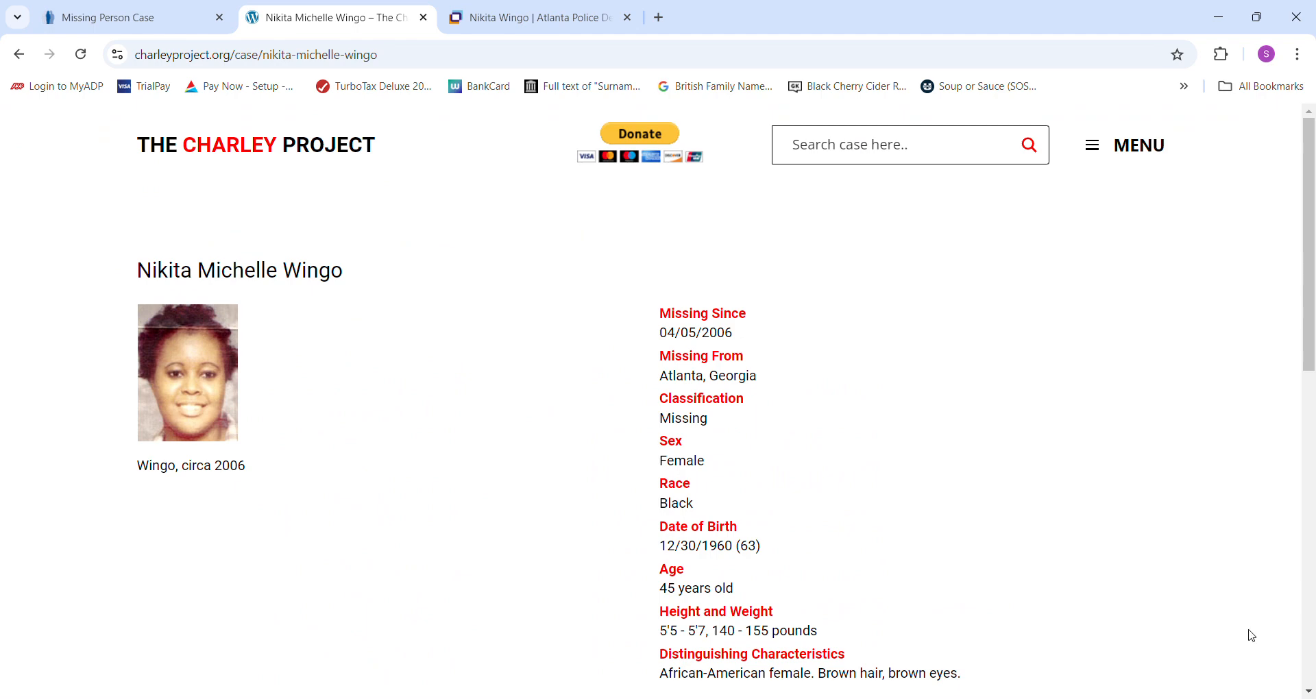
Step: Read the Charley Project case details down to source information, then bring up the Atlanta Police missing-person page
scroll(down, 3)
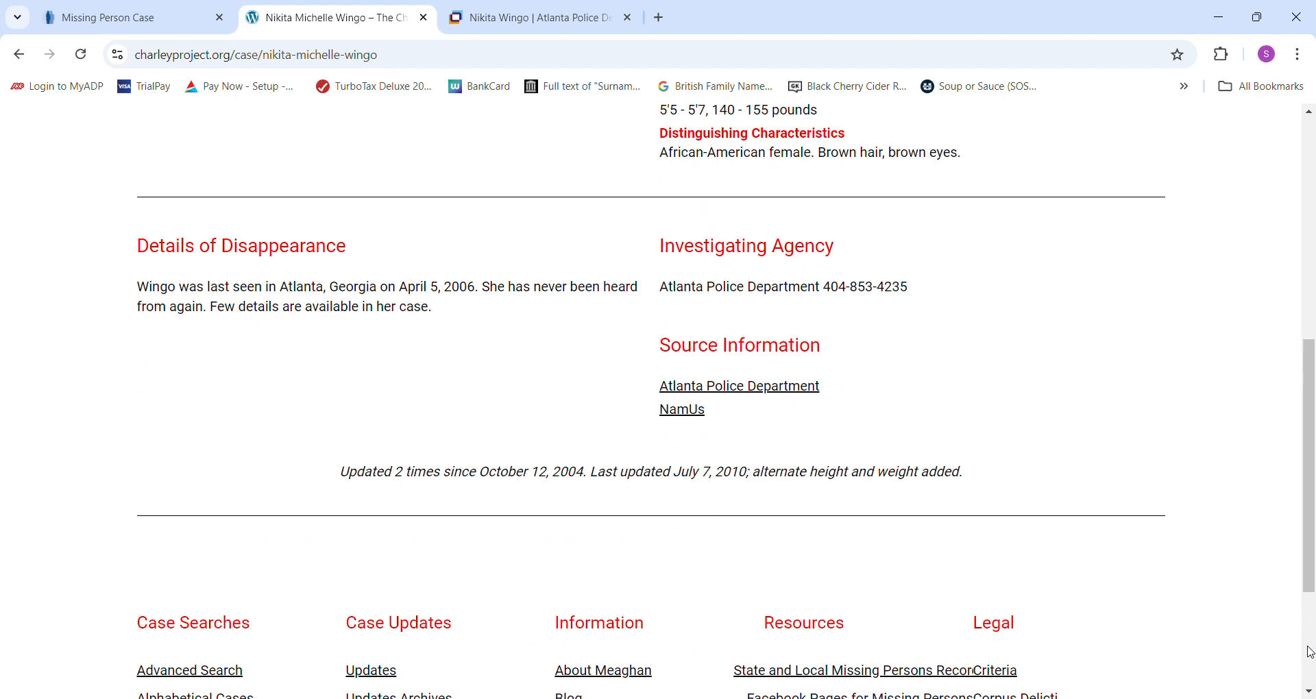
scroll(down, 3)
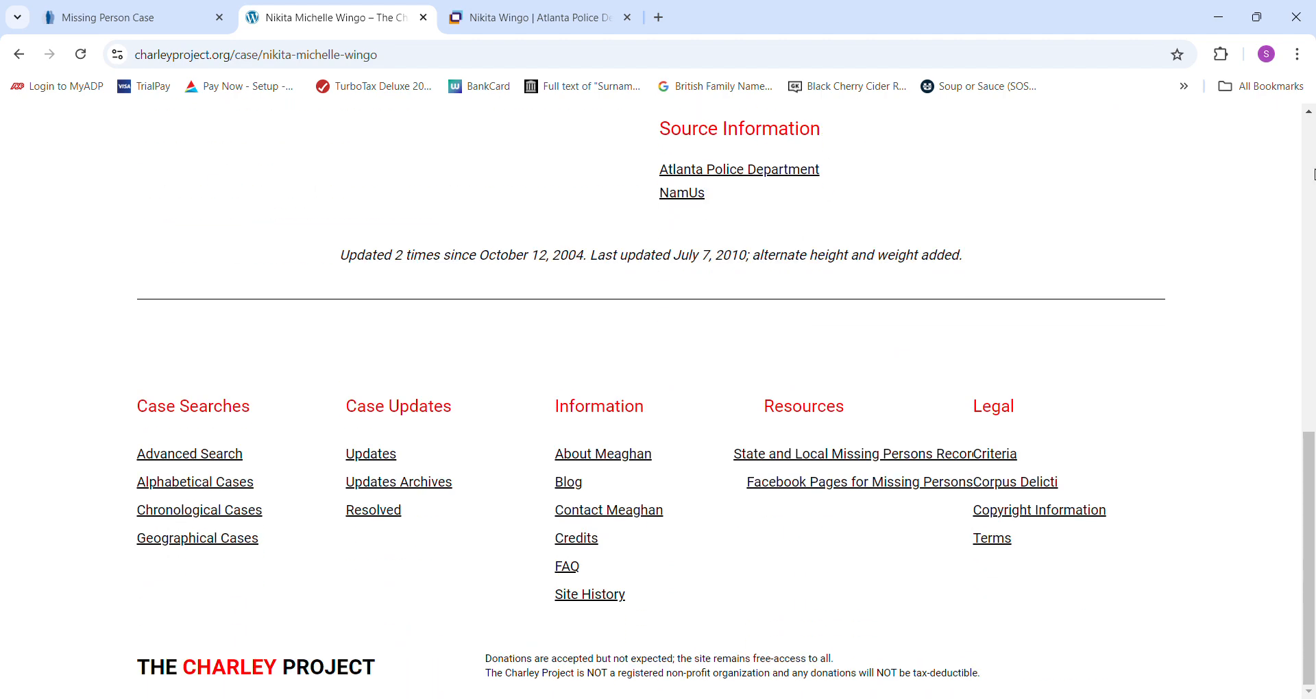
scroll(up, 3)
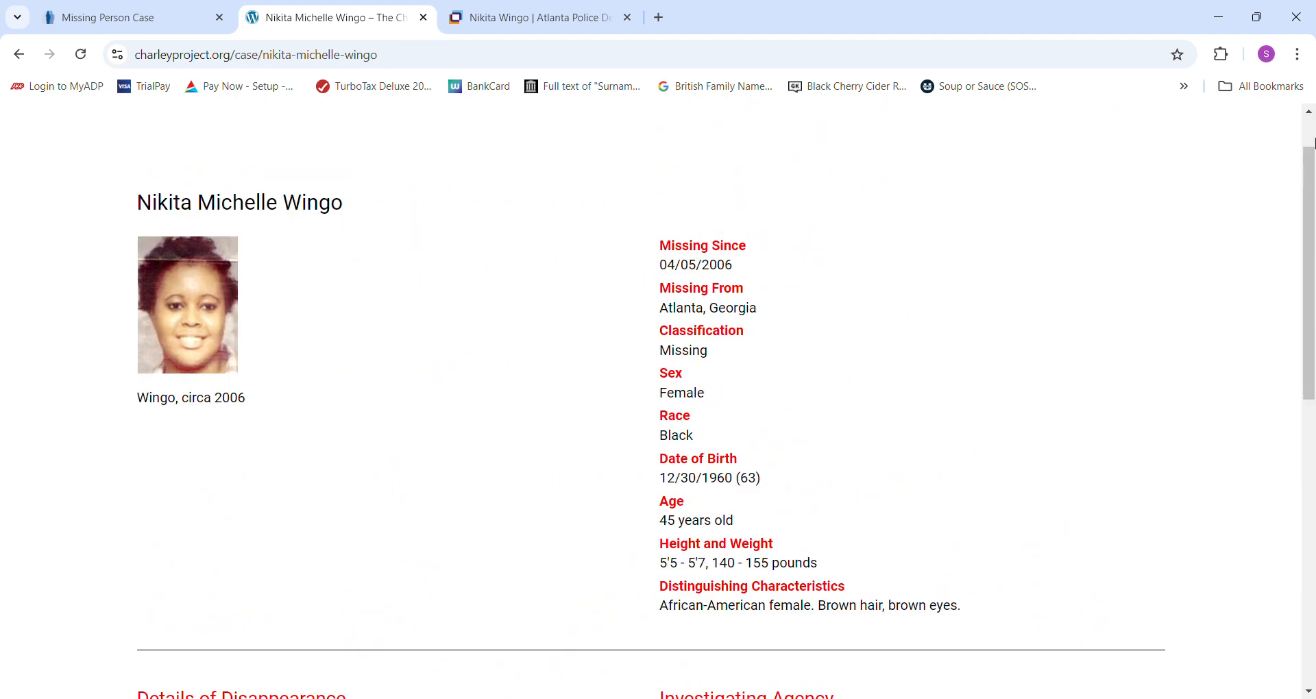
scroll(up, 3)
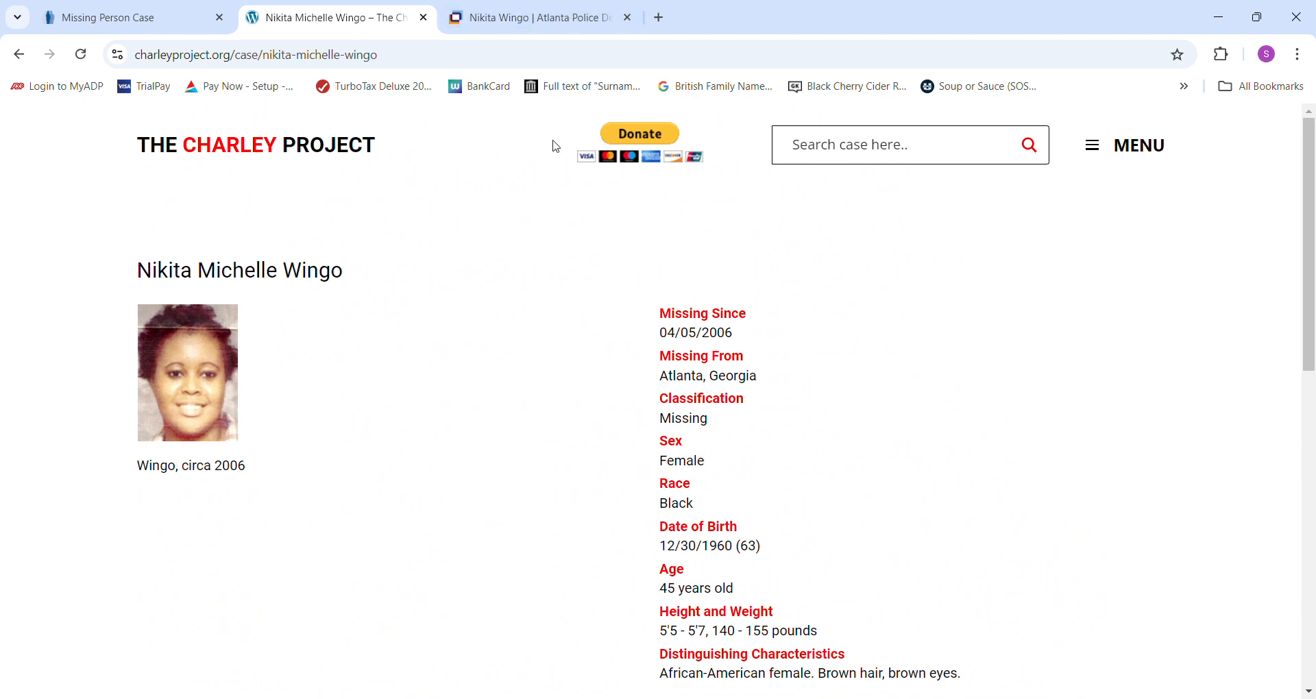
click(538, 16)
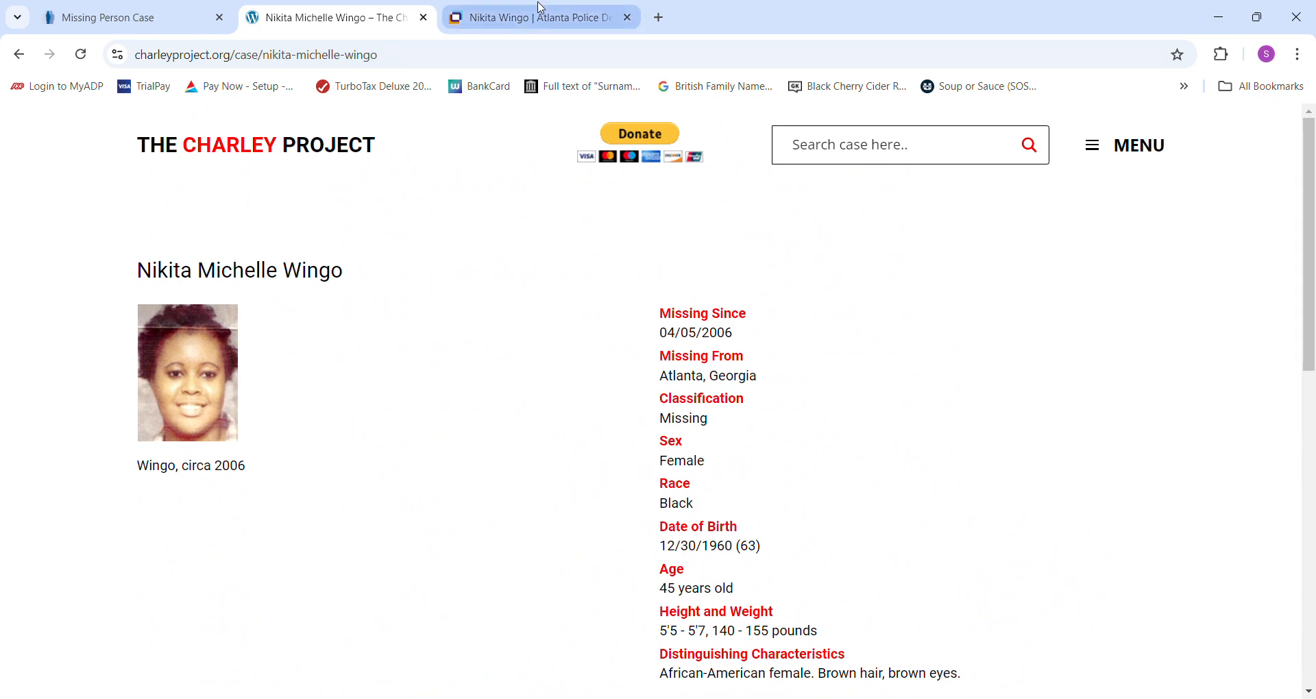
click(540, 16)
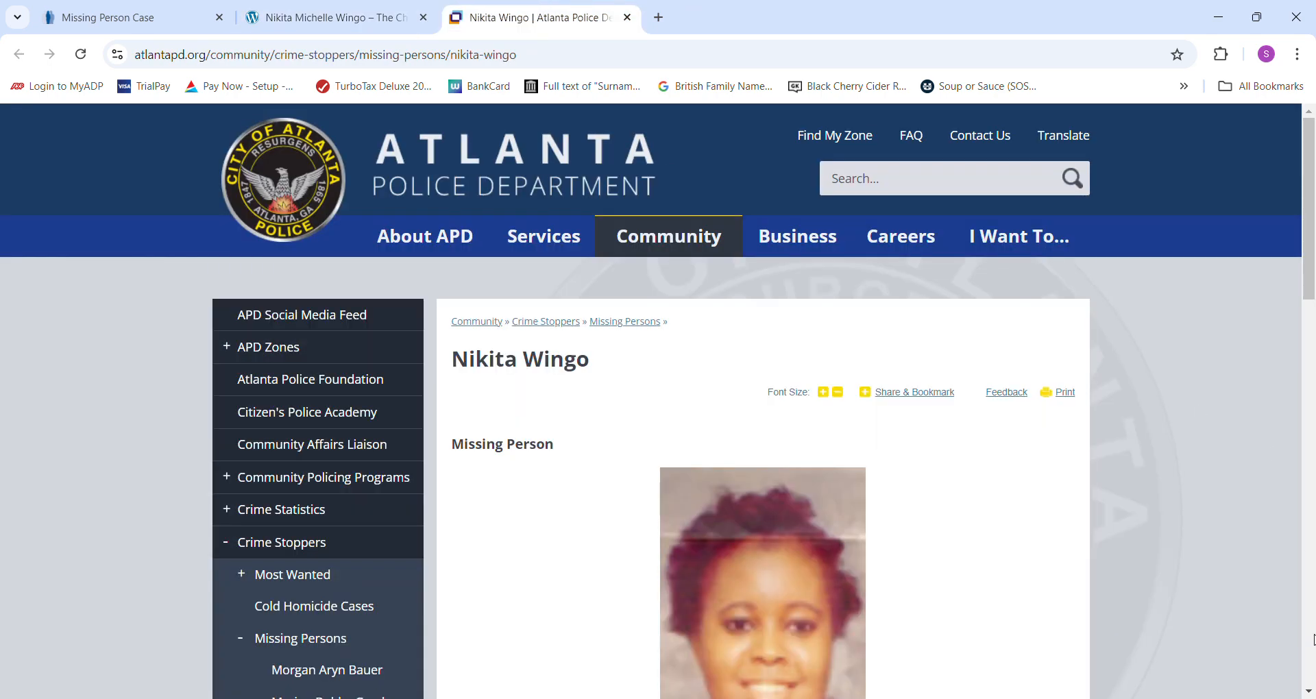
Step: Read Nikita Wingo's APD description, narrative and contact details, then return to the Charley Project profile
scroll(down, 3)
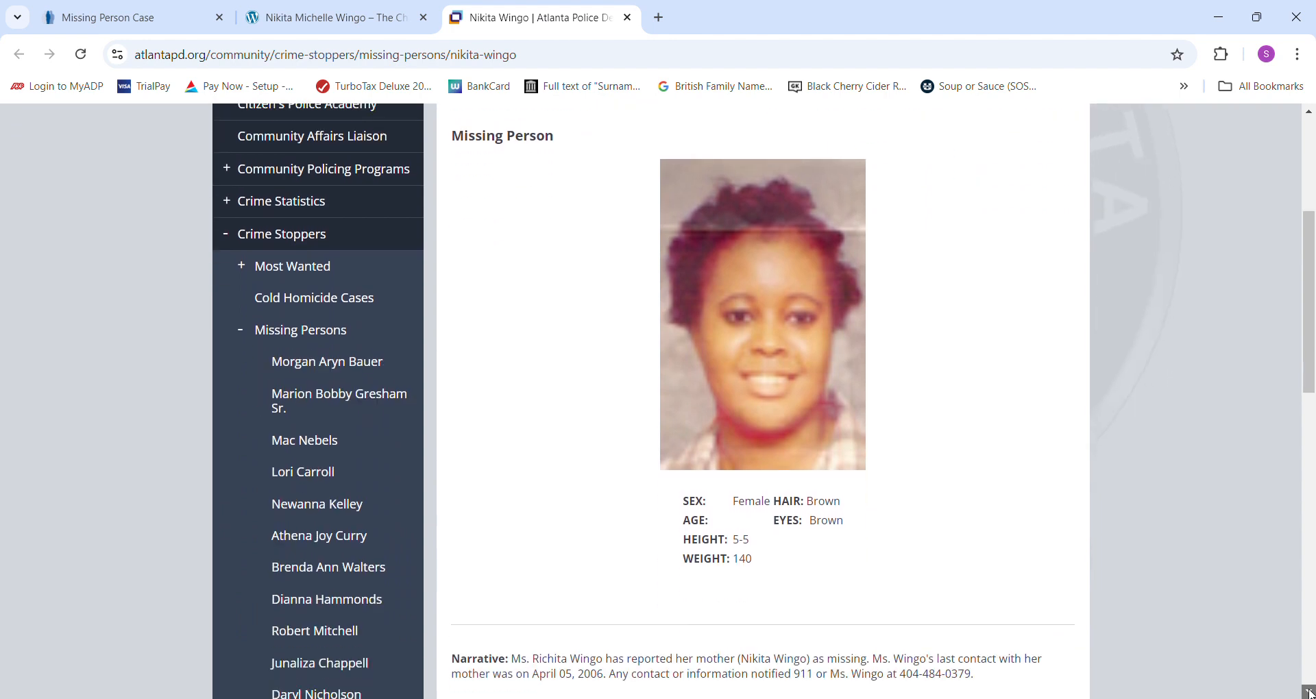
scroll(down, 3)
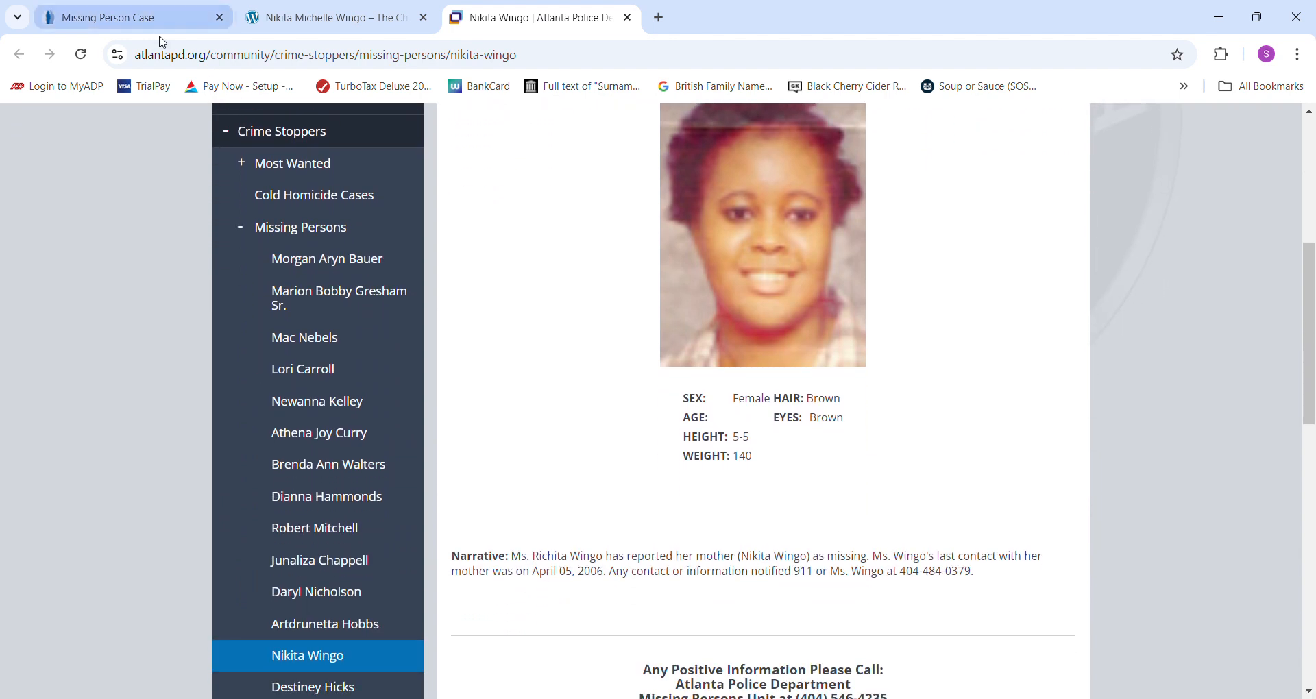
click(100, 16)
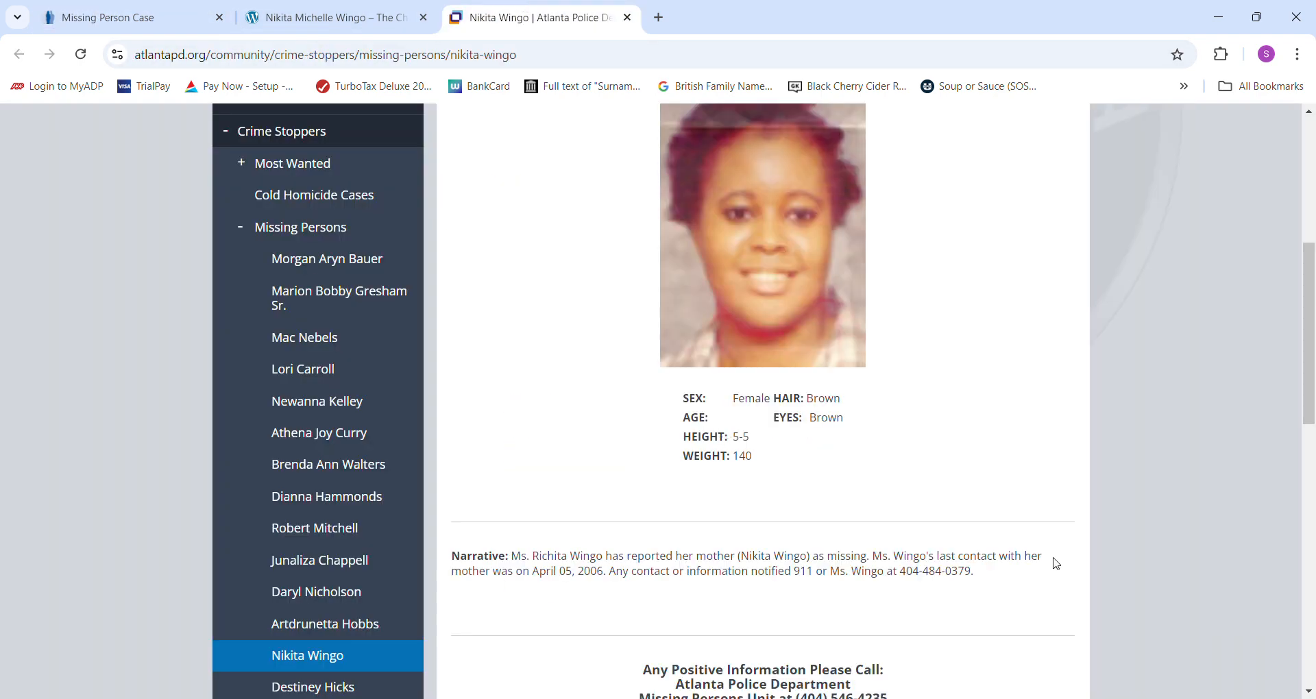
scroll(down, 3)
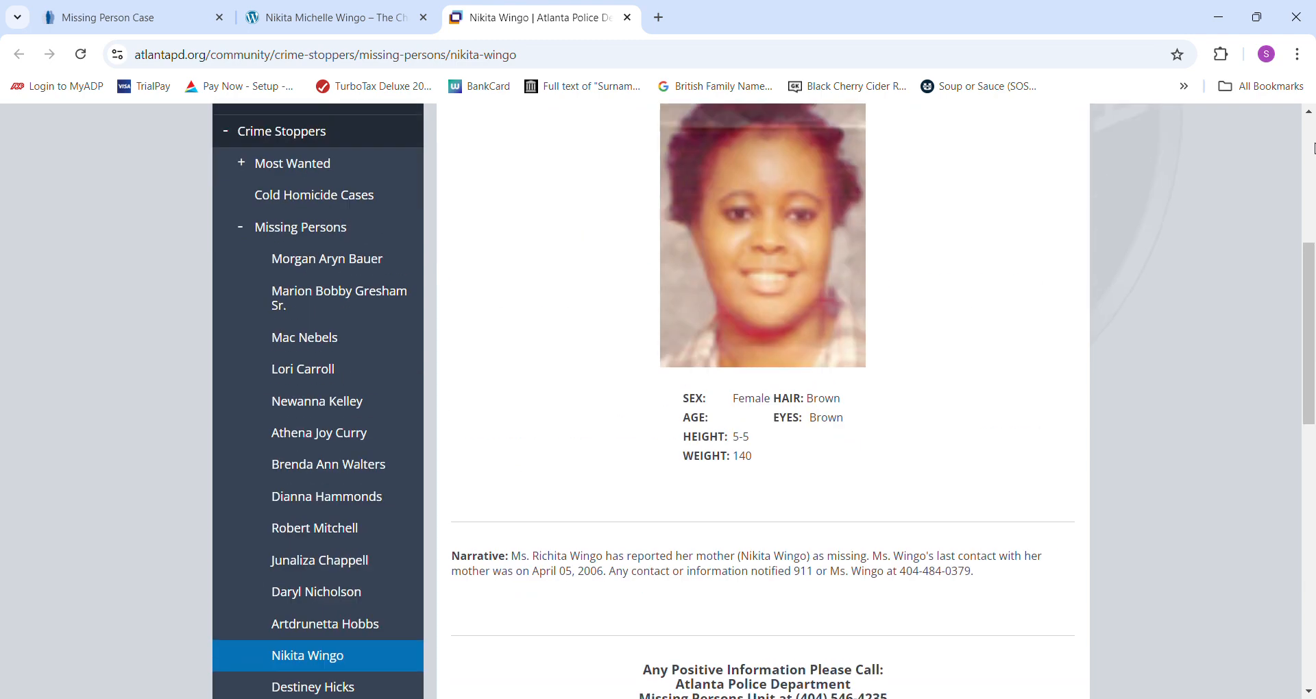
click(335, 16)
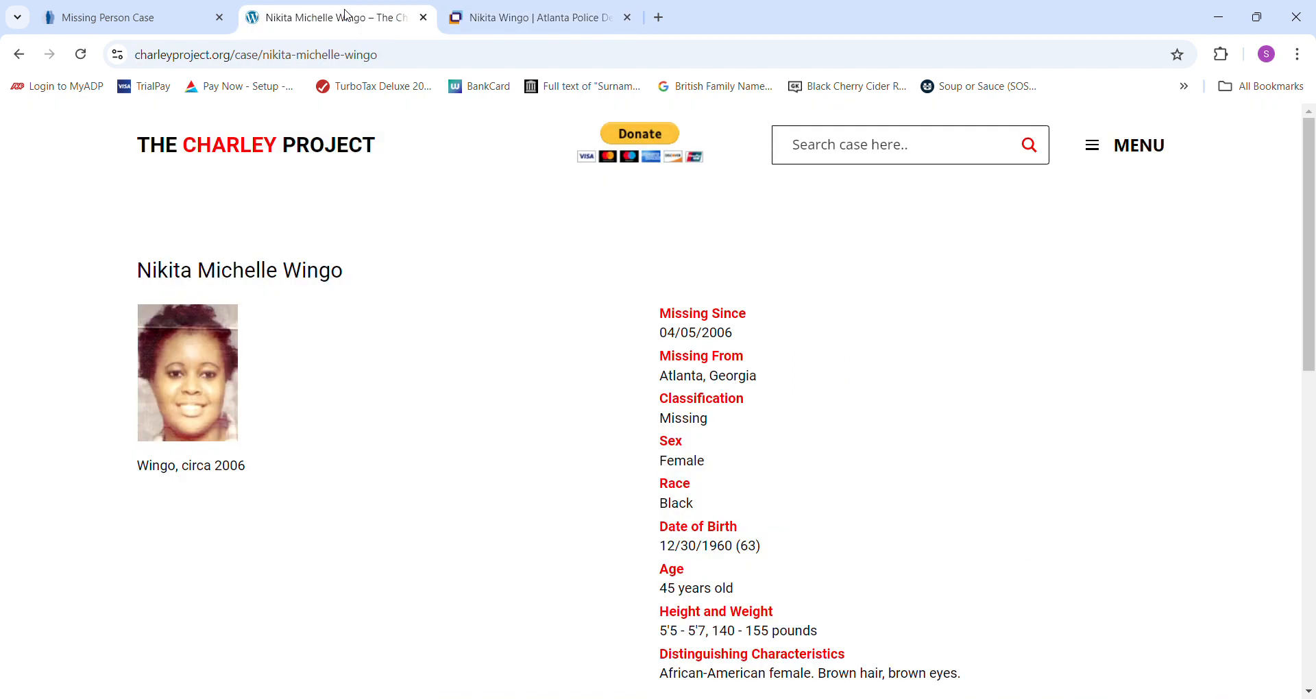
mouse_move(471, 331)
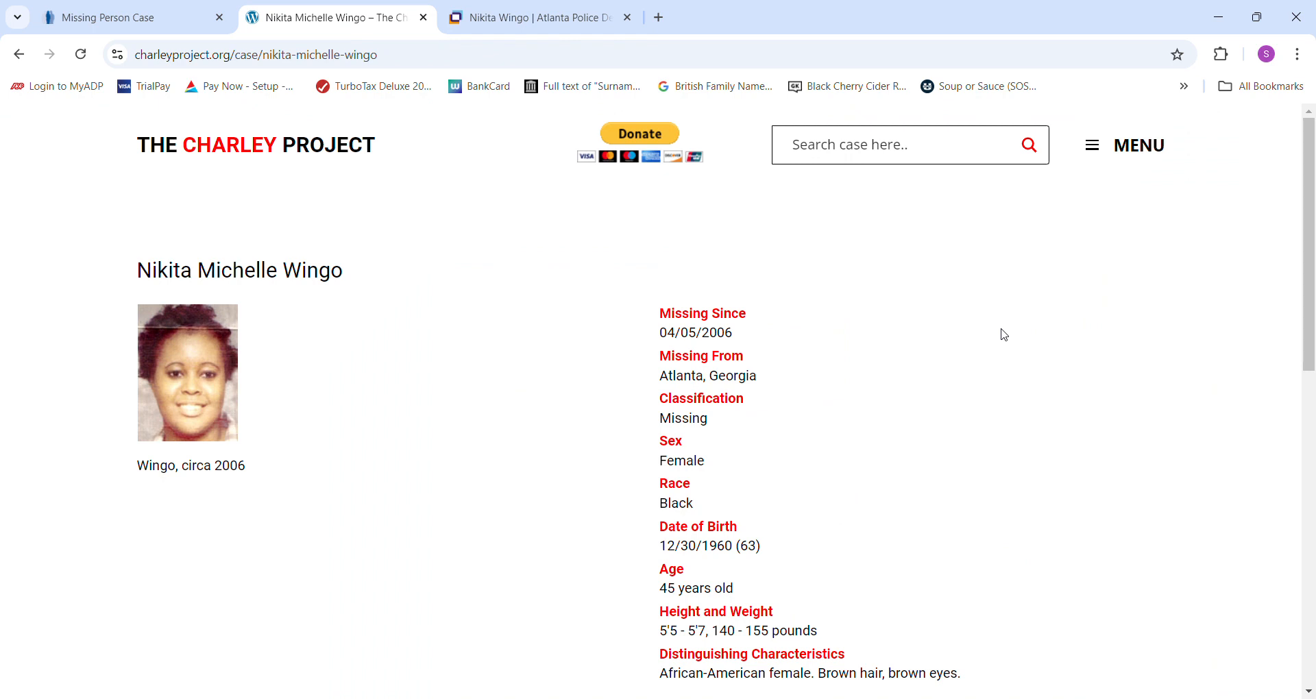
mouse_move(1117, 103)
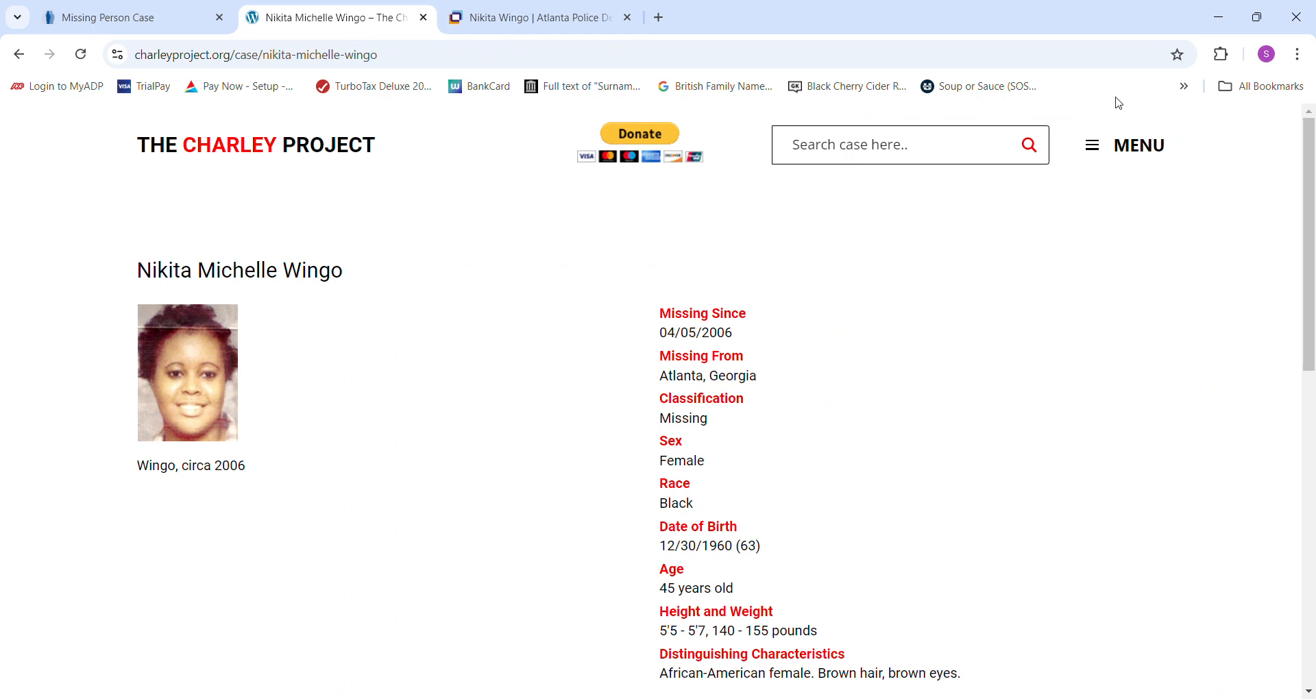